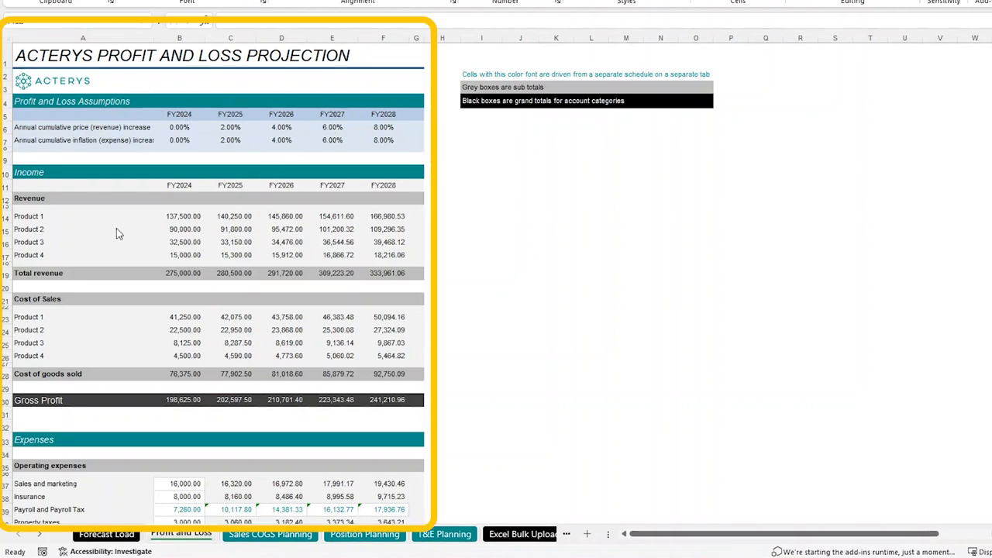
Step: Enter 1300 units sold for Product 1 and 1100 for Product 2 on the Sales COGS Planning sheet
scroll("down", 3)
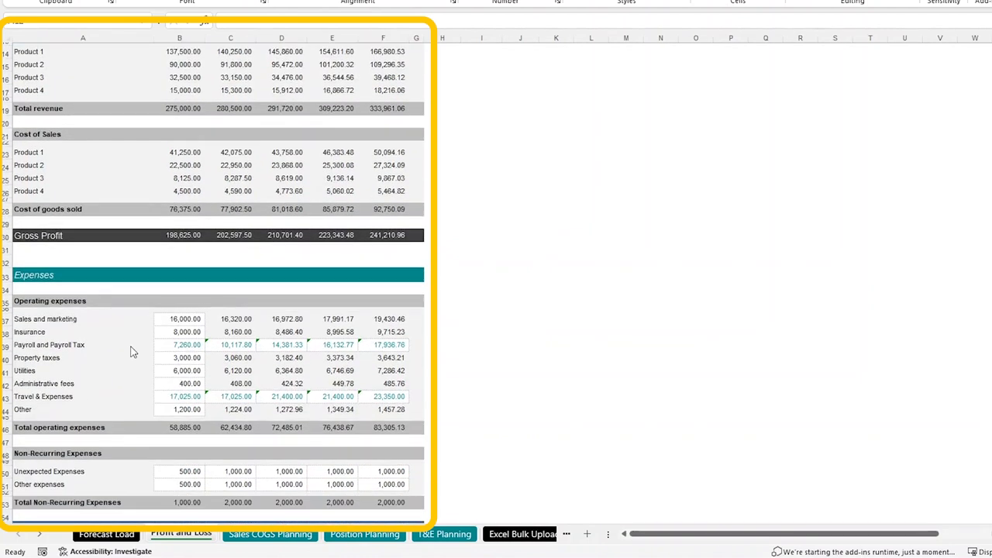
scroll("down", 3)
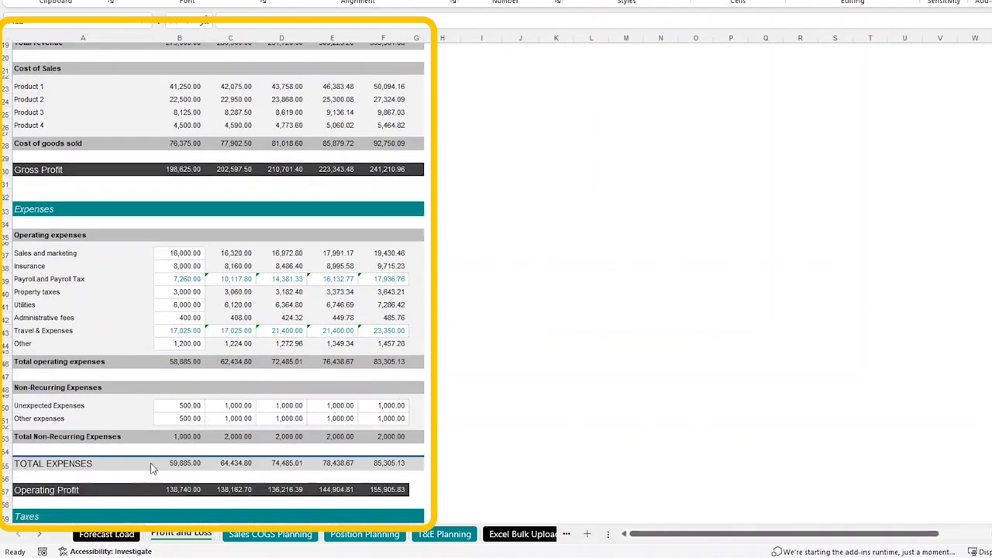
scroll("down", 3)
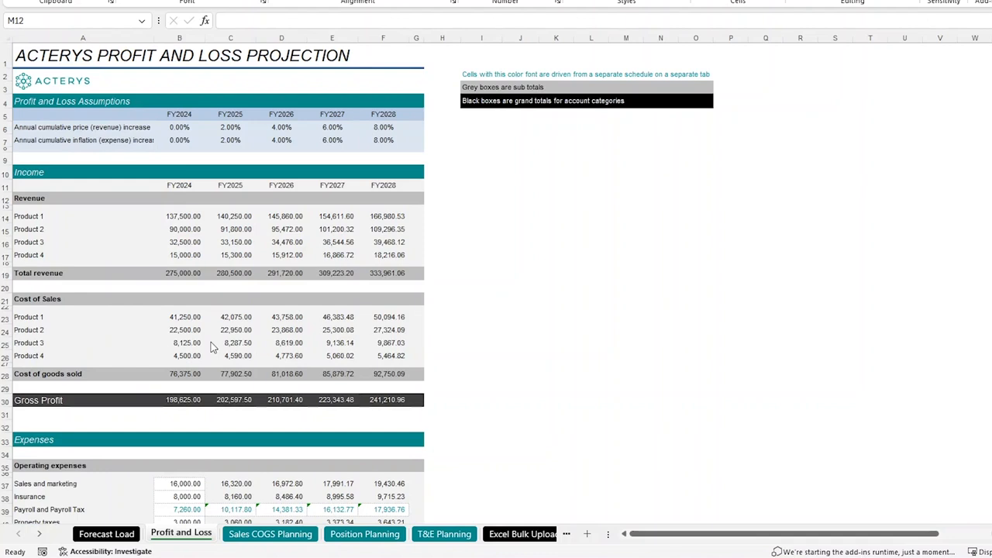
mouse_move(222, 332)
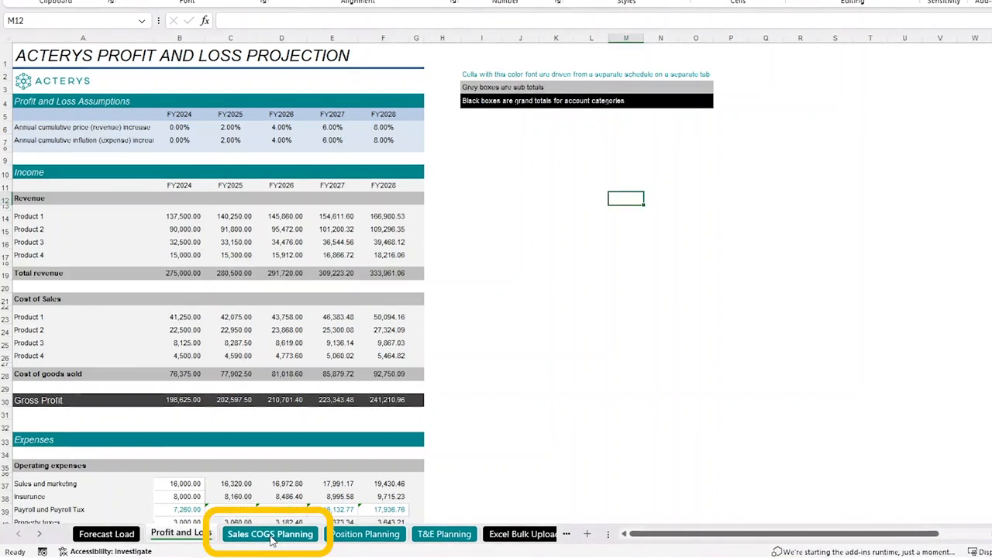
left_click(270, 533)
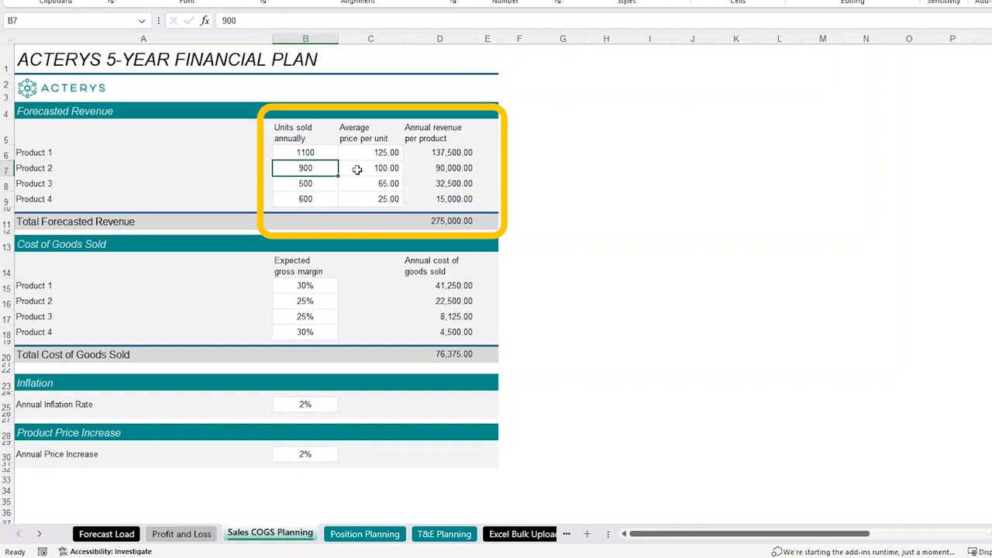
mouse_move(302, 332)
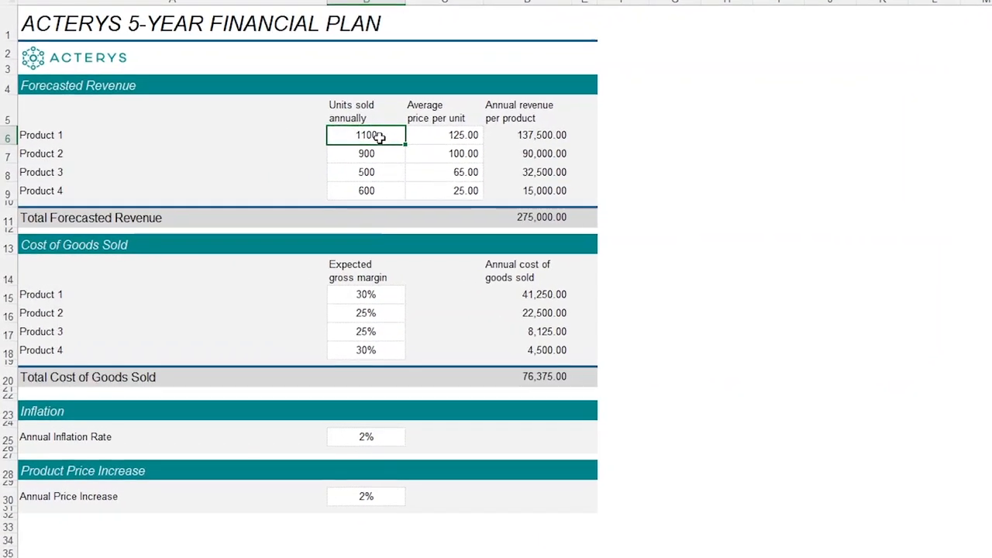
type("1300")
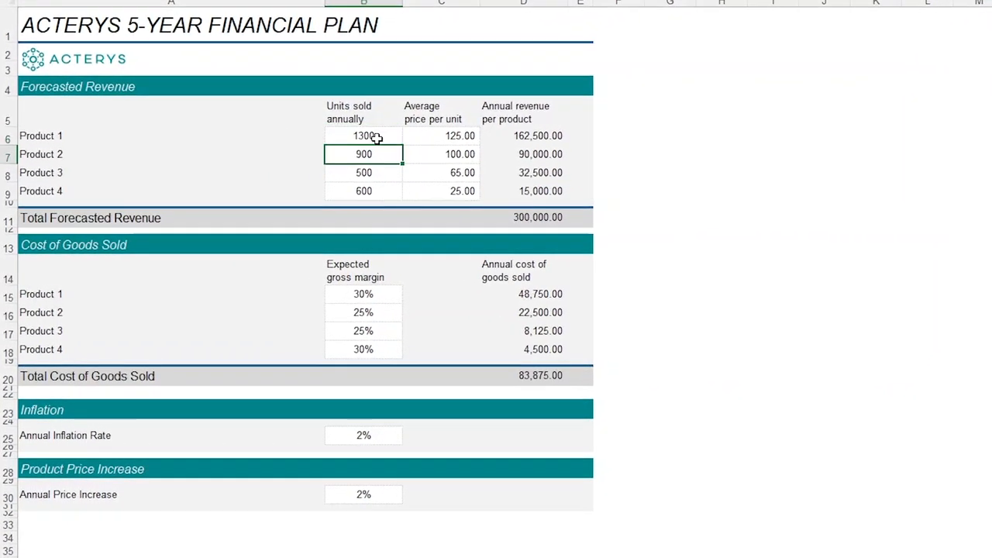
type("1100")
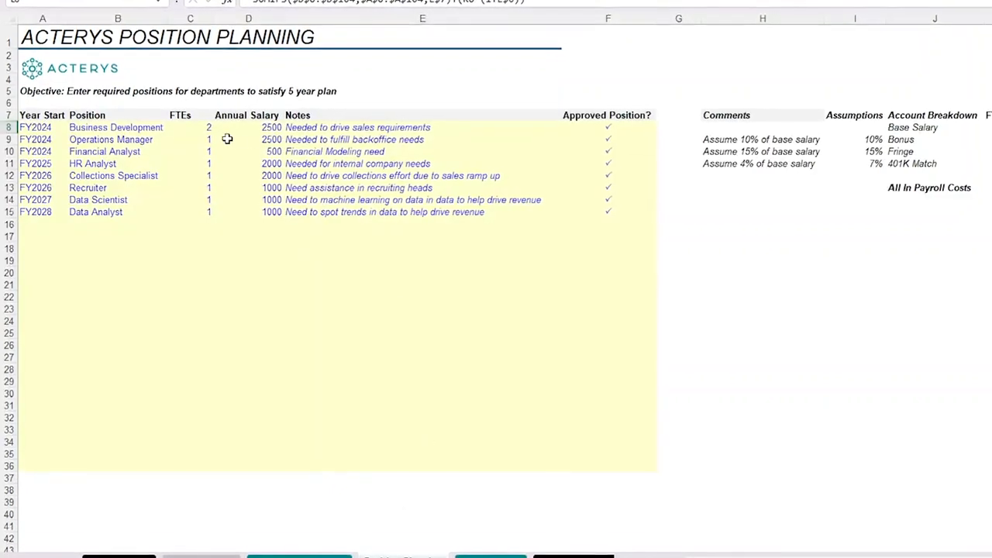
Step: Review the position plan's payroll breakdown and move to the T&E Planning sheet
left_click(189, 127)
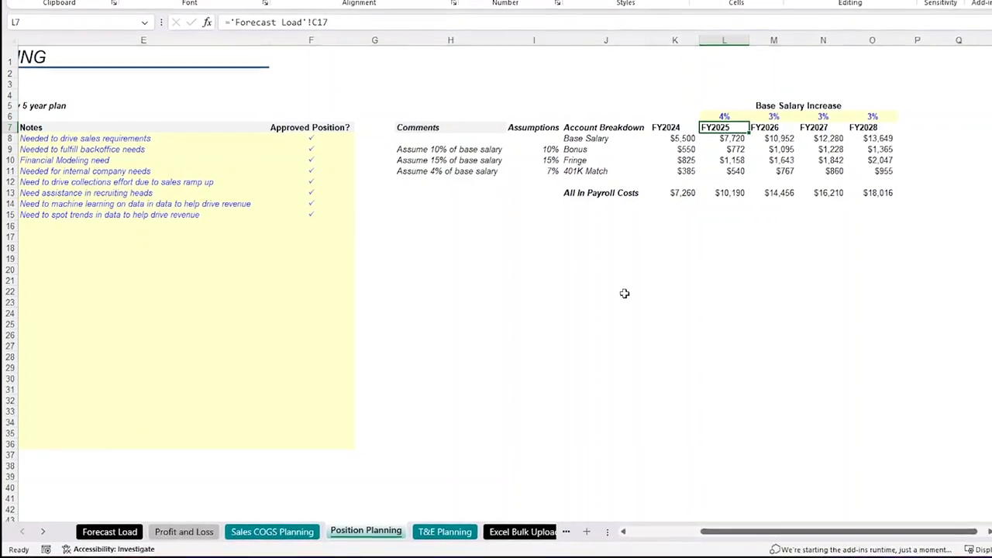
left_click(444, 530)
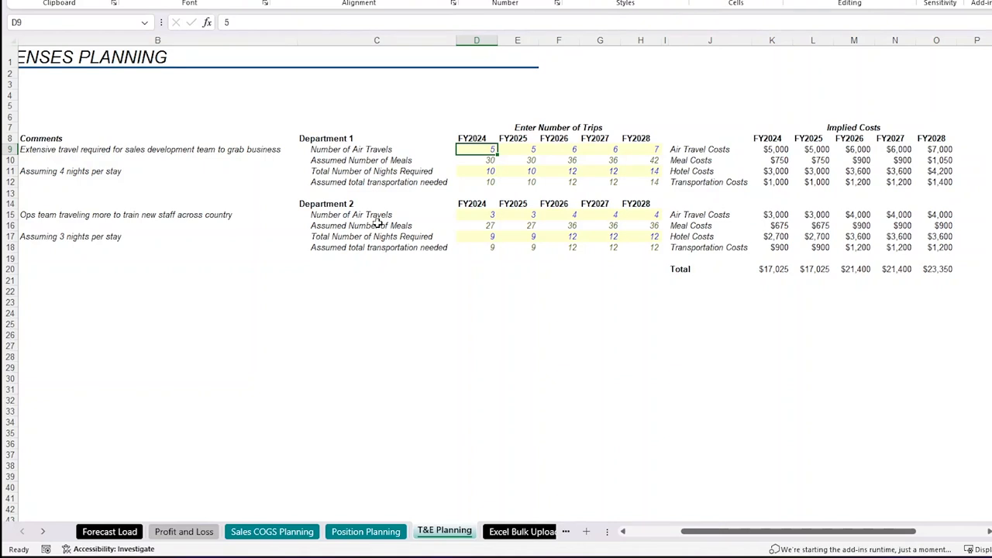
mouse_move(391, 225)
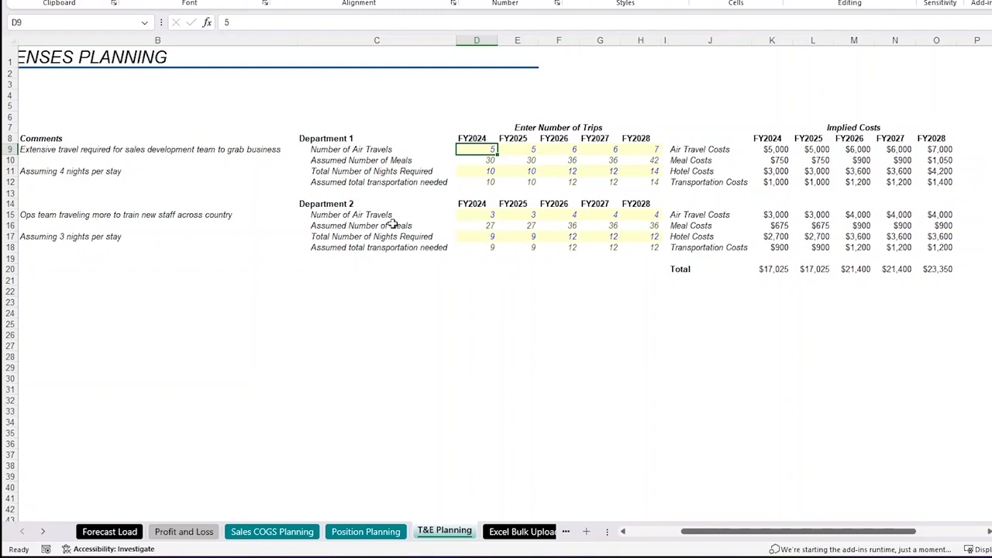
mouse_move(759, 270)
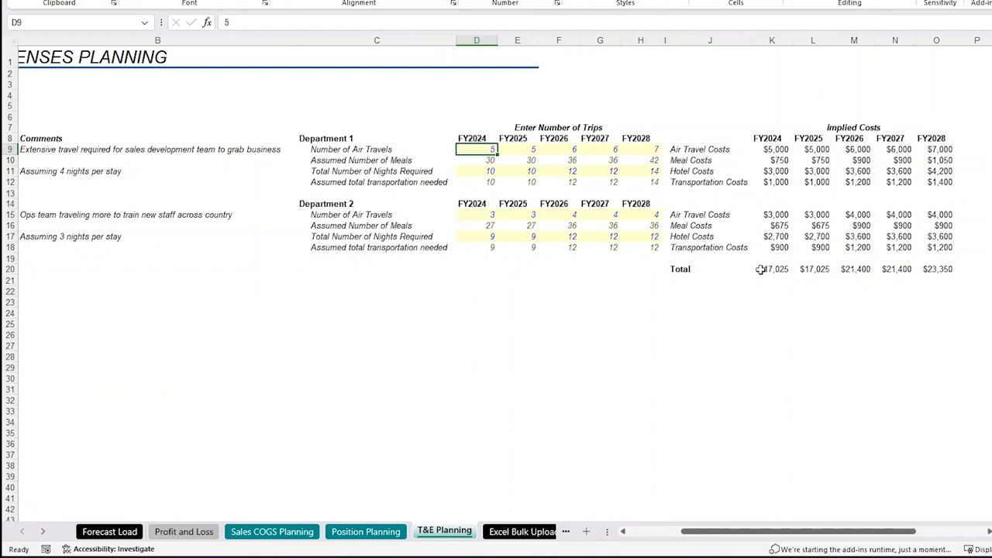
mouse_move(766, 270)
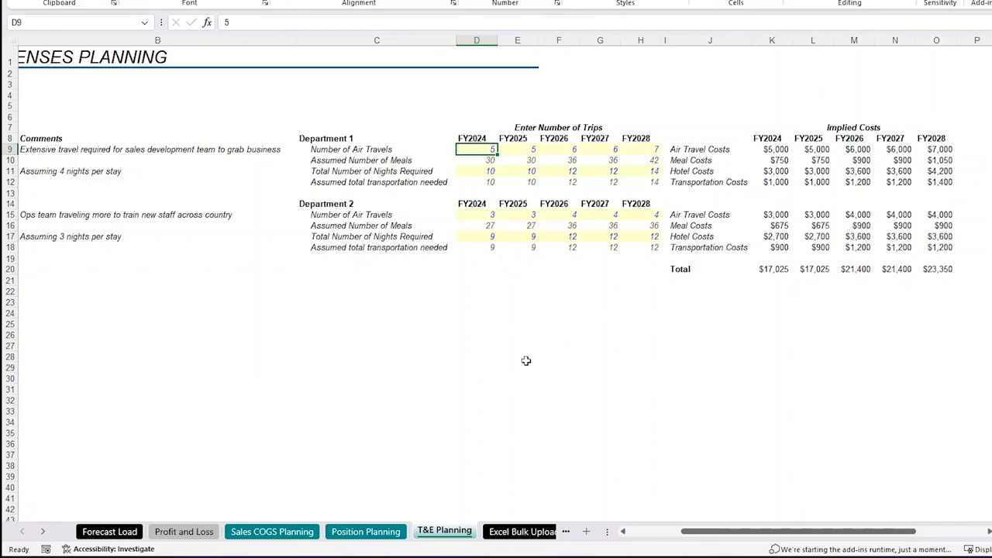
Step: Raise FY2024 sales and marketing to 17,000 and insurance to 10,000, bringing net profit to 182,053
left_click(183, 532)
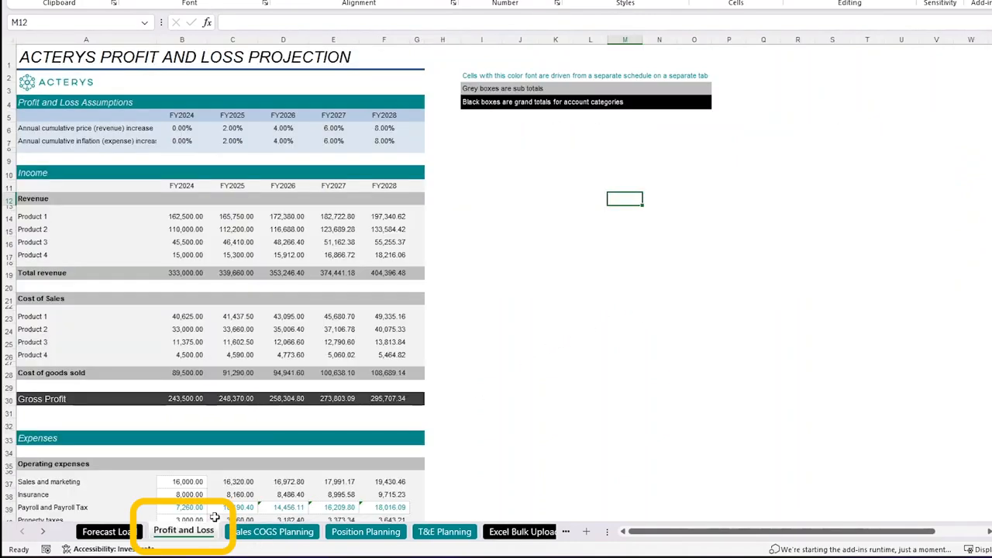
scroll("down", 3)
type("17,000")
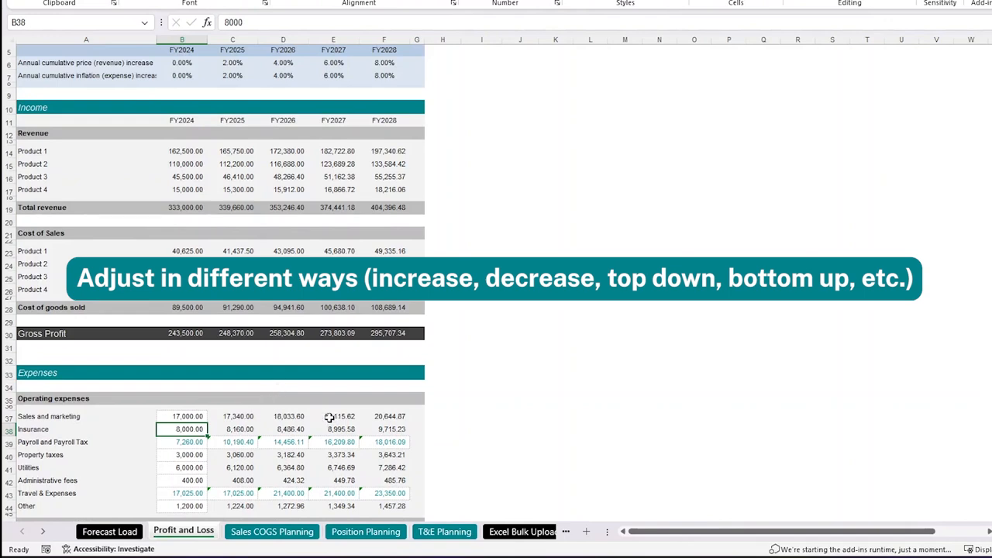
type("1000")
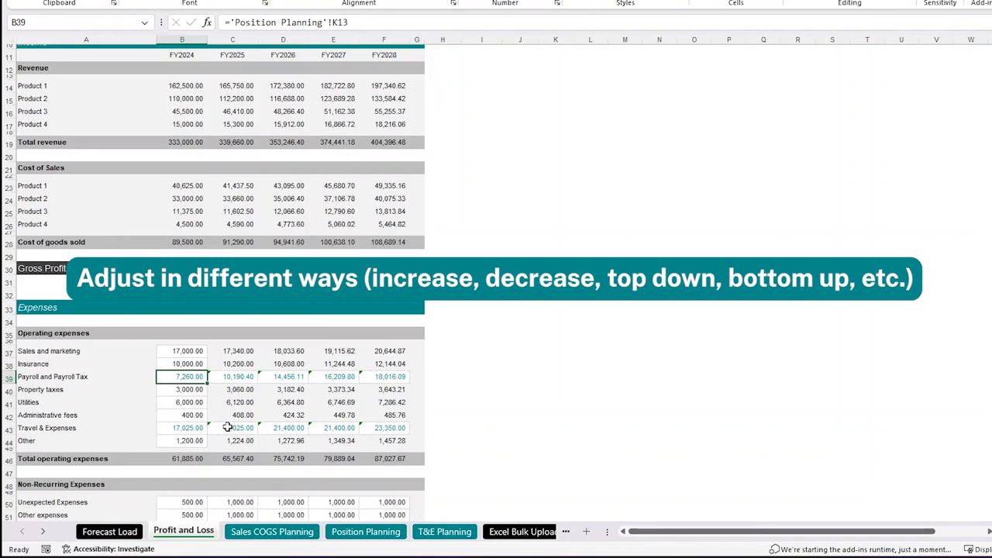
scroll("down", 3)
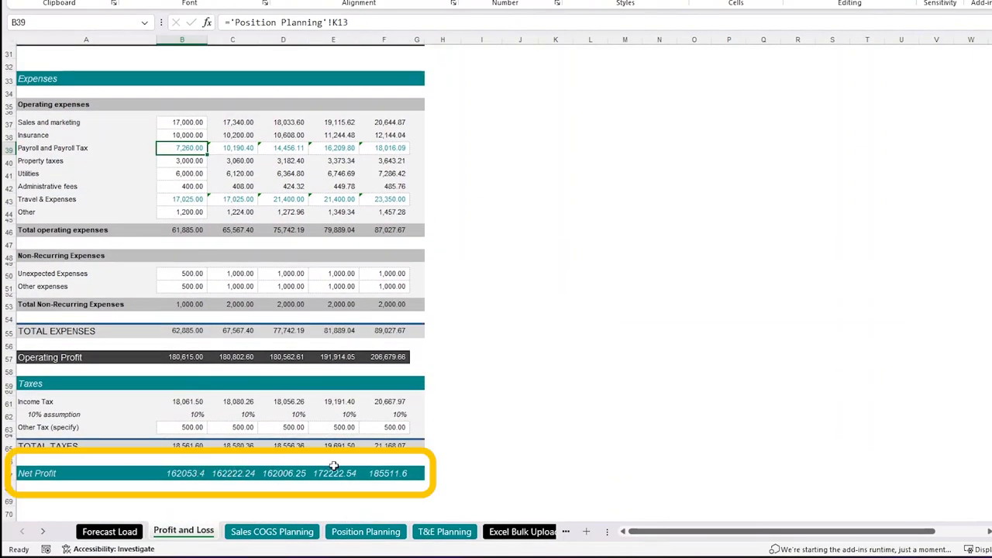
scroll("up", 3)
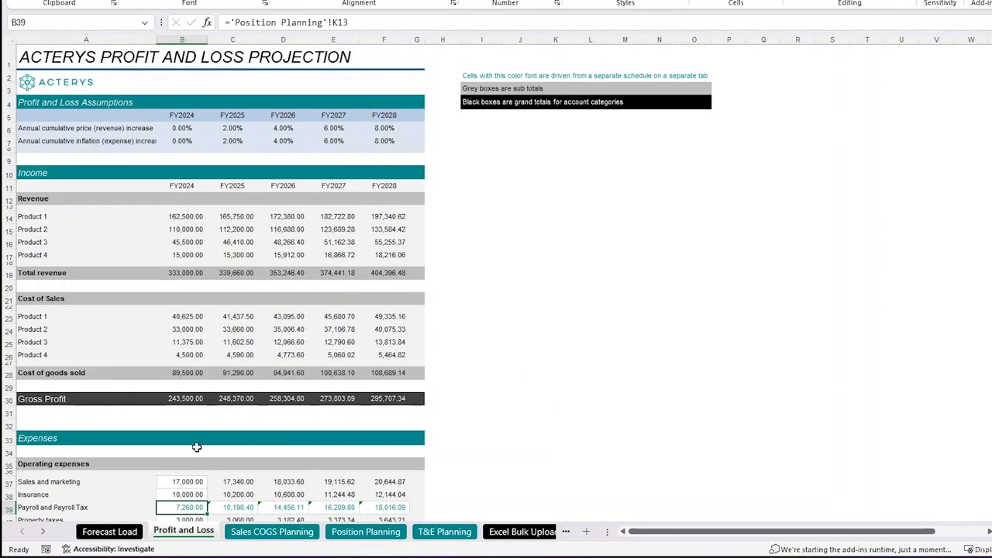
left_click(109, 532)
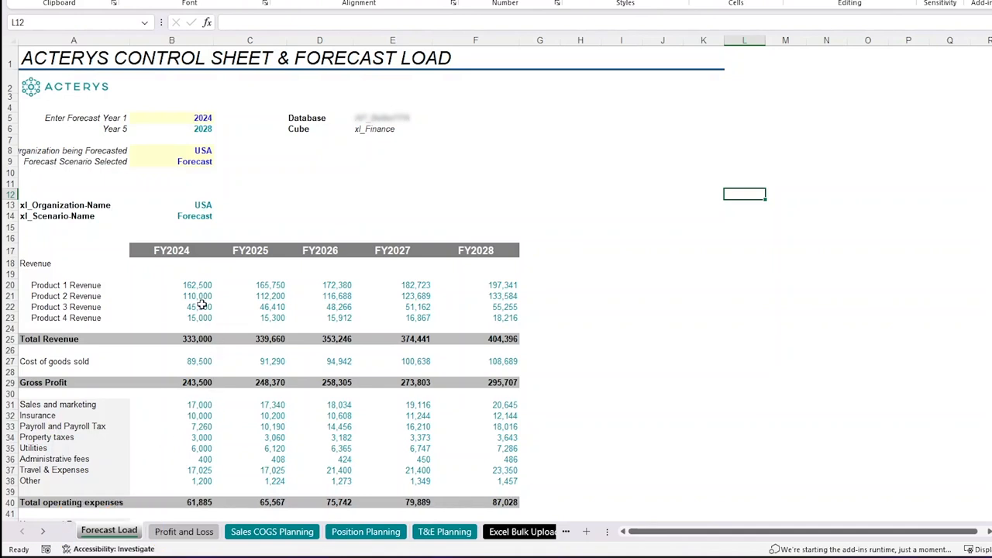
mouse_move(267, 400)
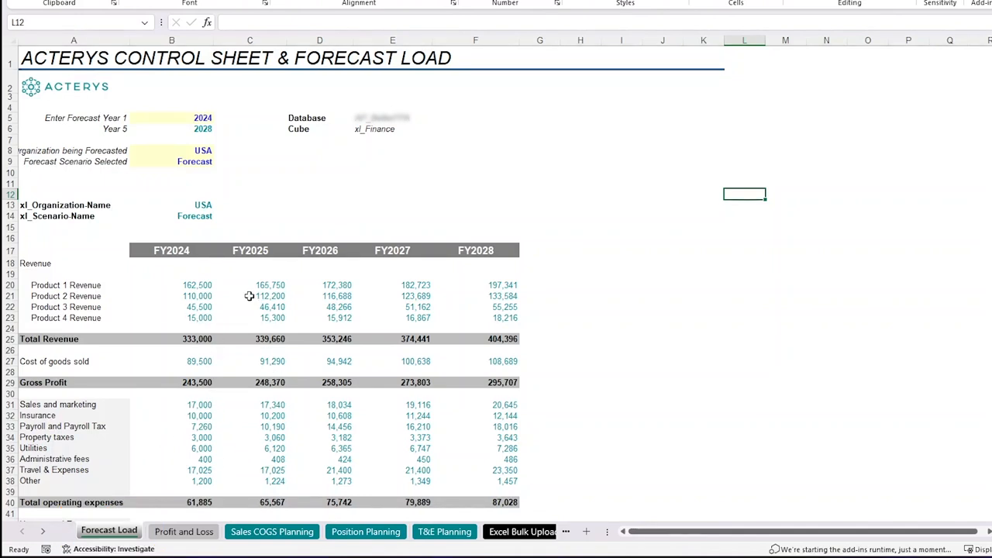
left_click(197, 285)
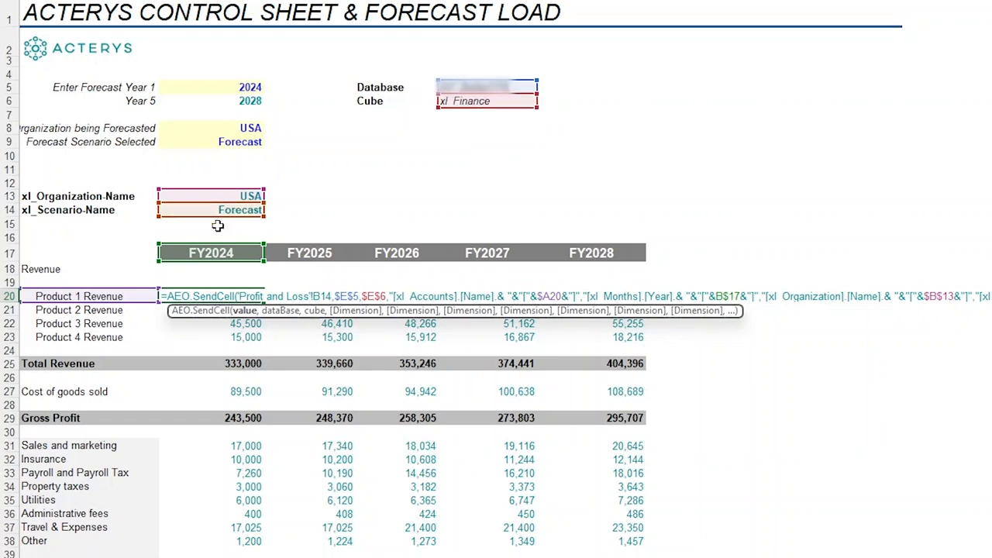
mouse_move(236, 253)
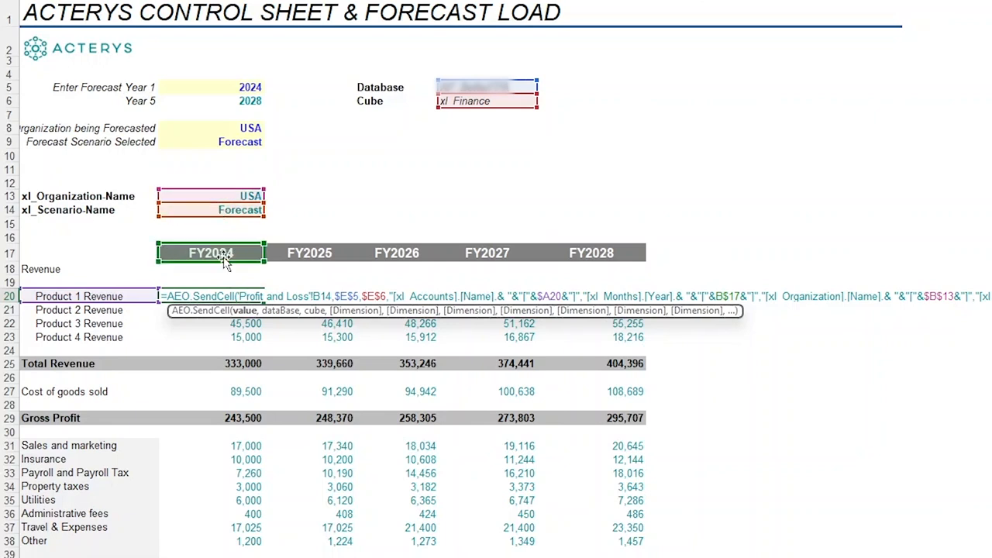
mouse_move(243, 267)
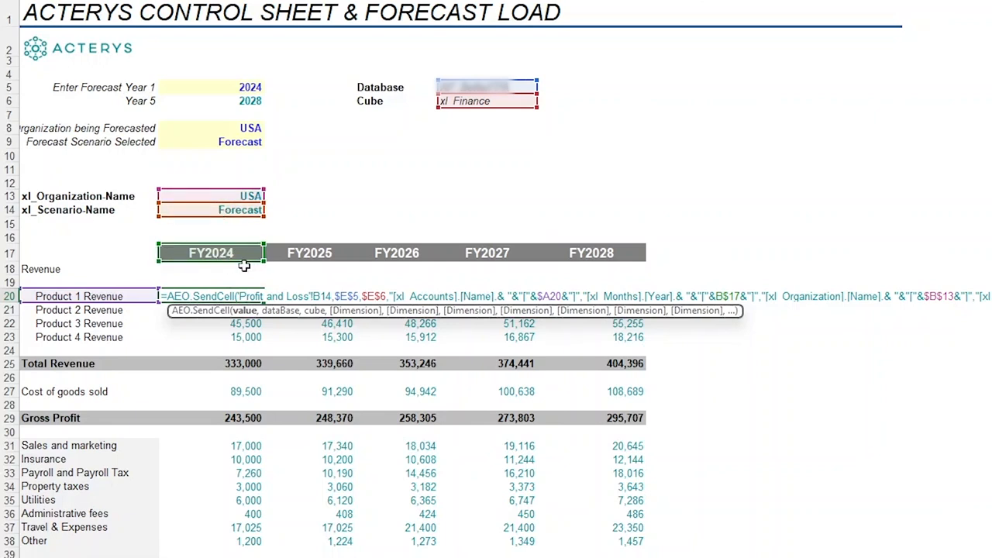
mouse_move(225, 321)
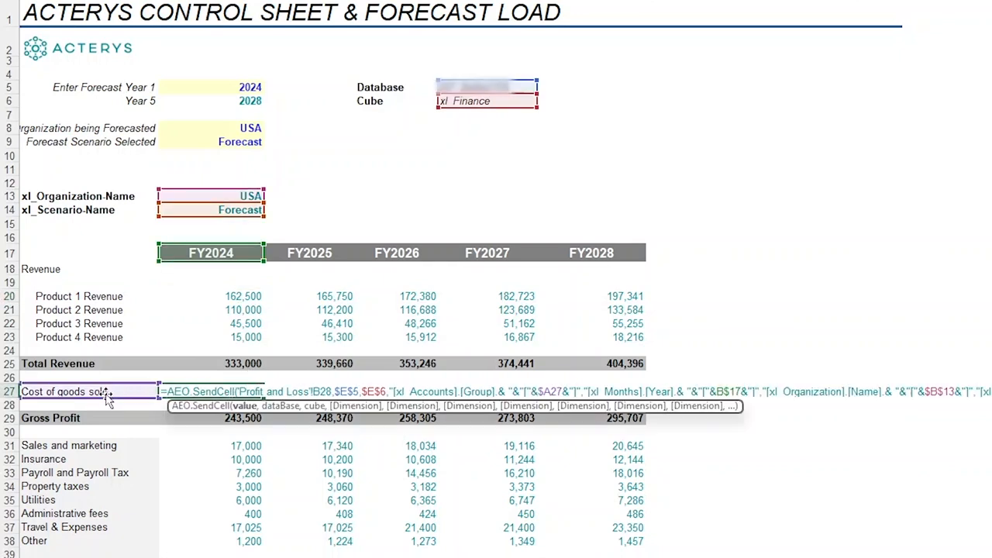
mouse_move(116, 398)
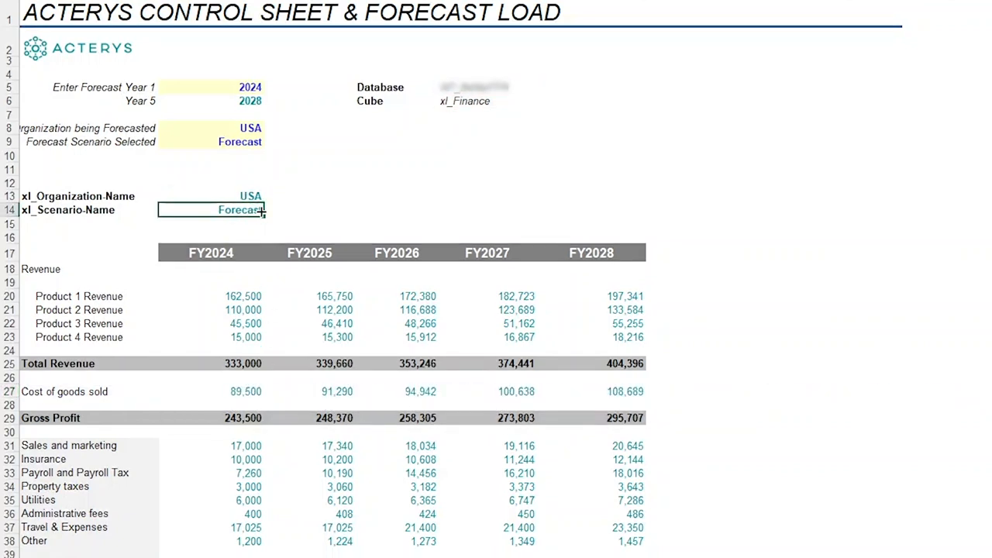
left_click(270, 143)
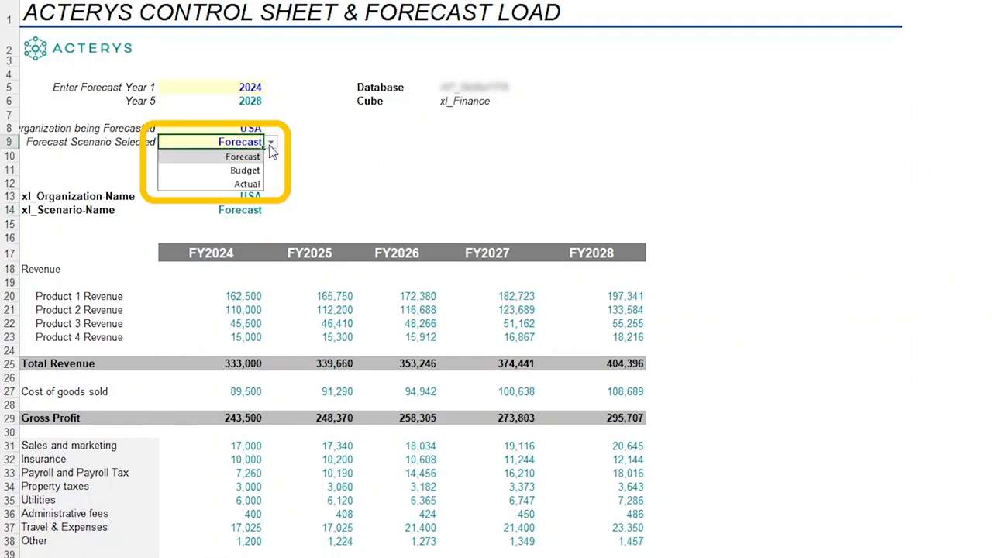
left_click(244, 169)
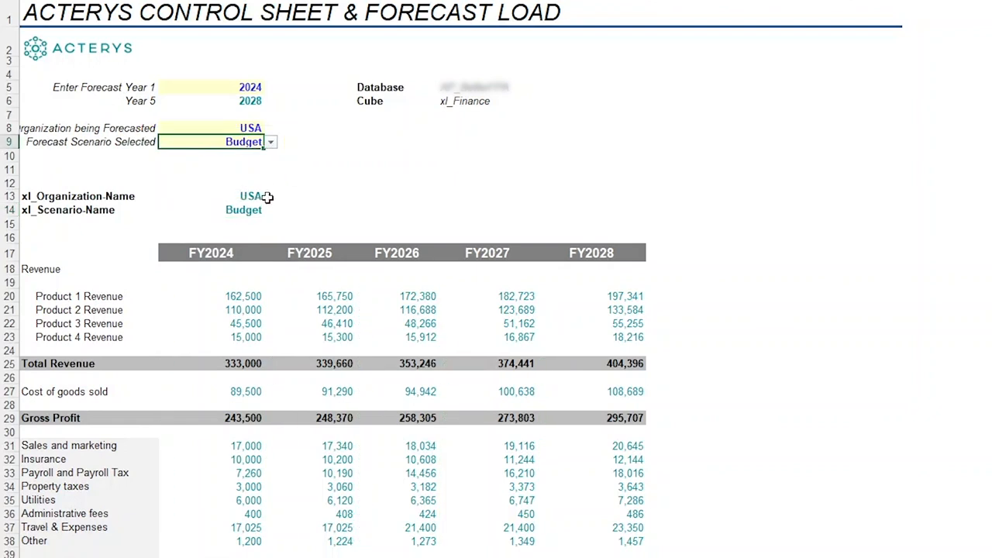
left_click(270, 142)
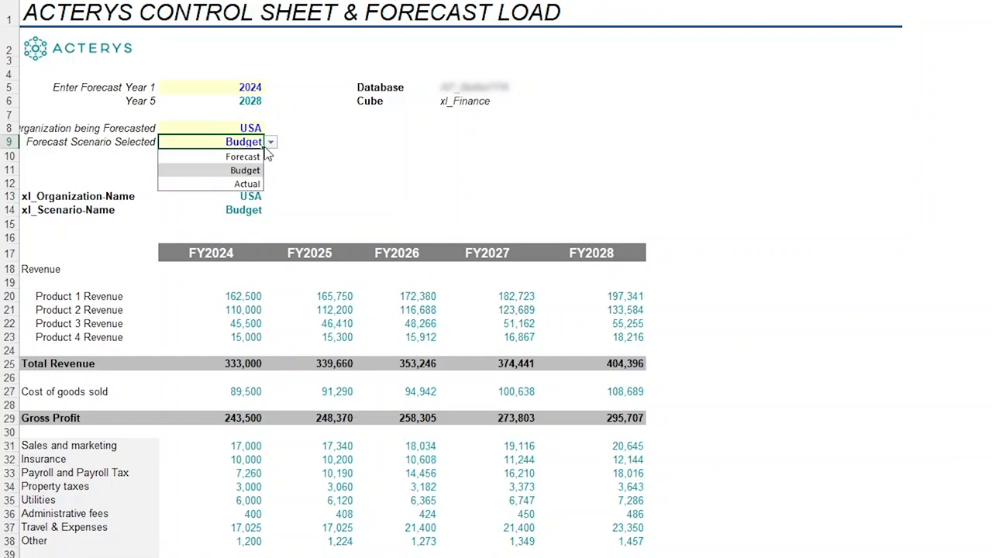
left_click(242, 155)
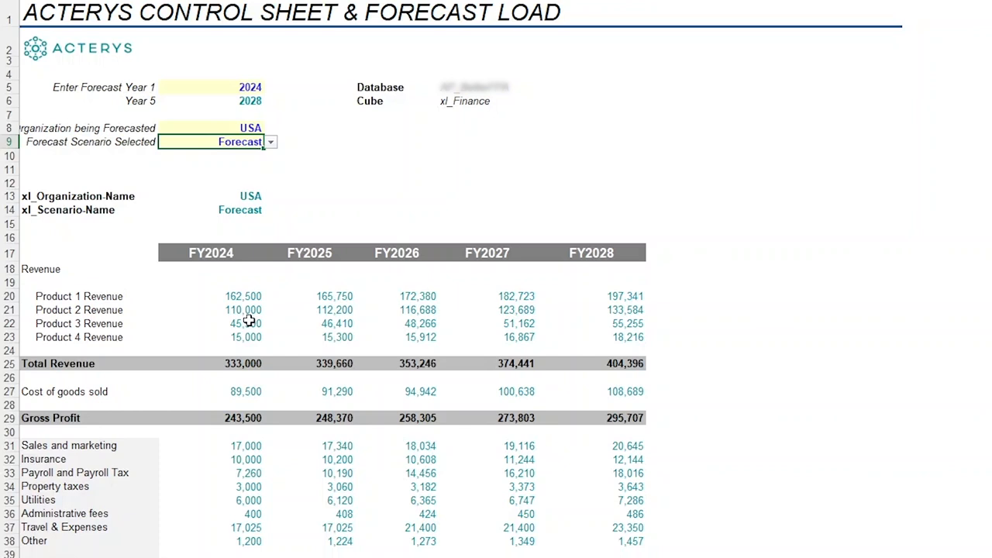
mouse_move(335, 285)
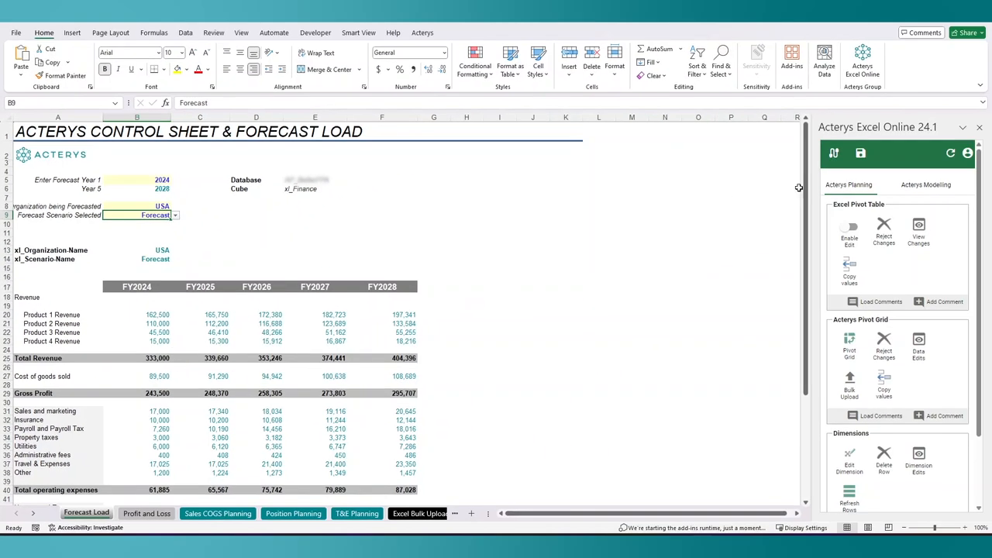
Step: Upload the SendCell forecast values to the finance cube from the Acterys Excel Online pane
left_click(861, 153)
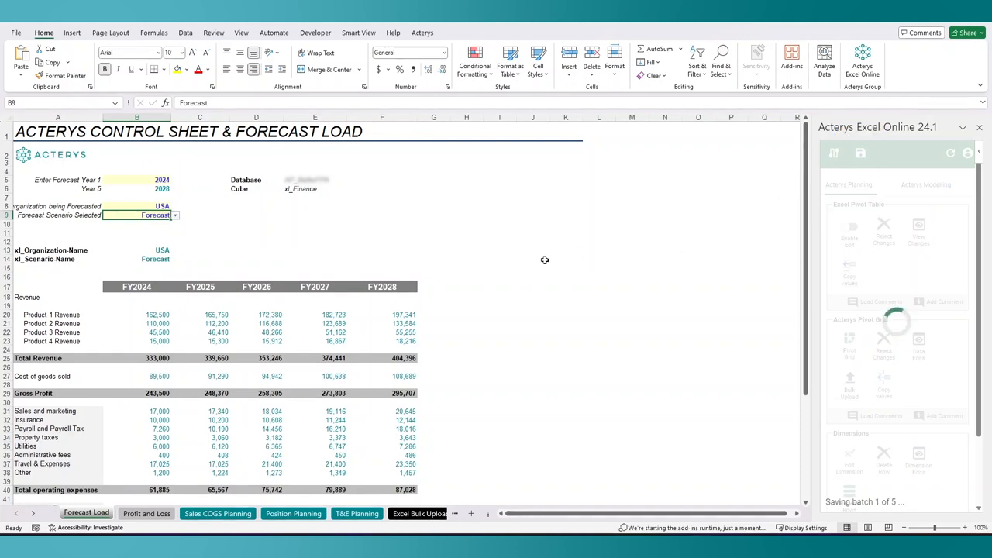
mouse_move(543, 267)
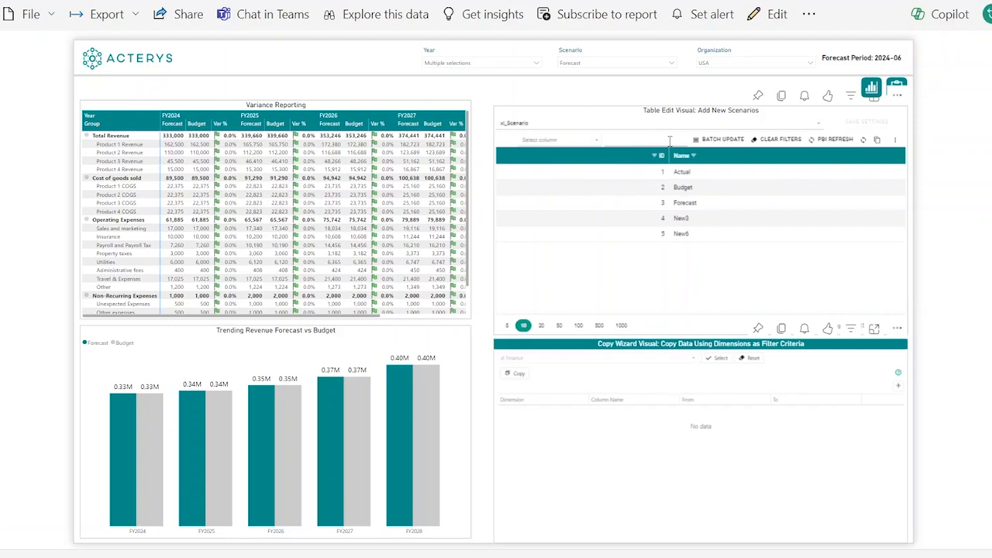
mouse_move(893, 87)
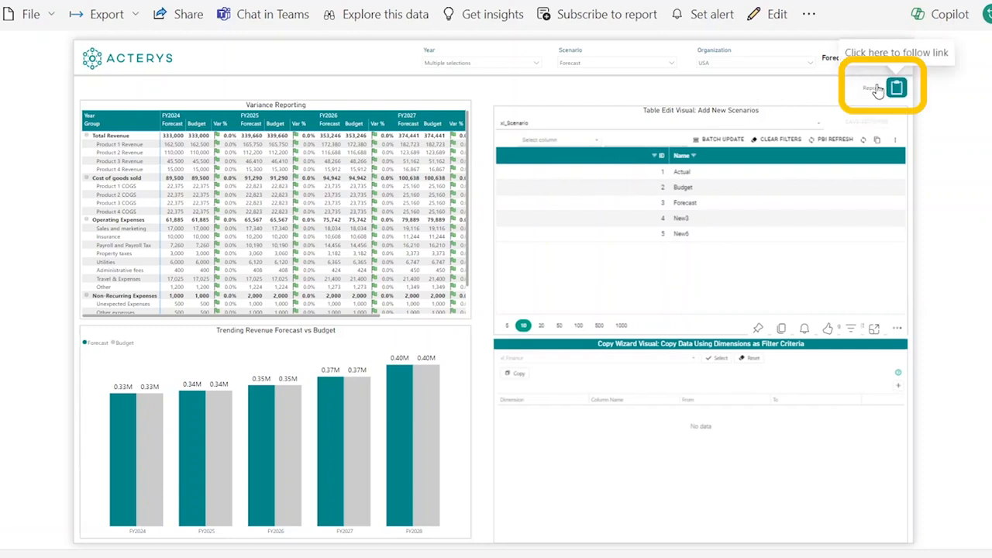
Step: Edit the FY2024 Total Revenue cell in the planning matrix and save the change
left_click(872, 87)
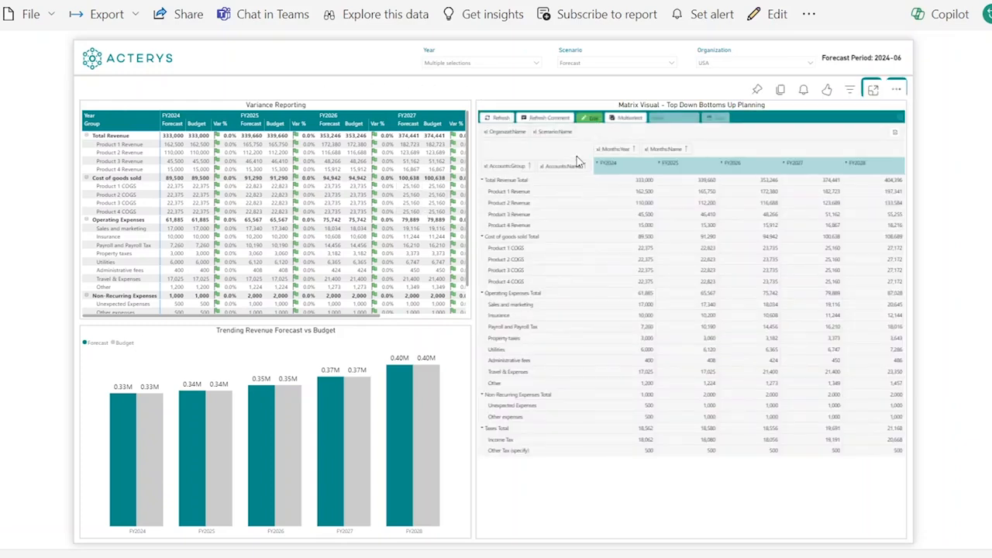
mouse_move(602, 196)
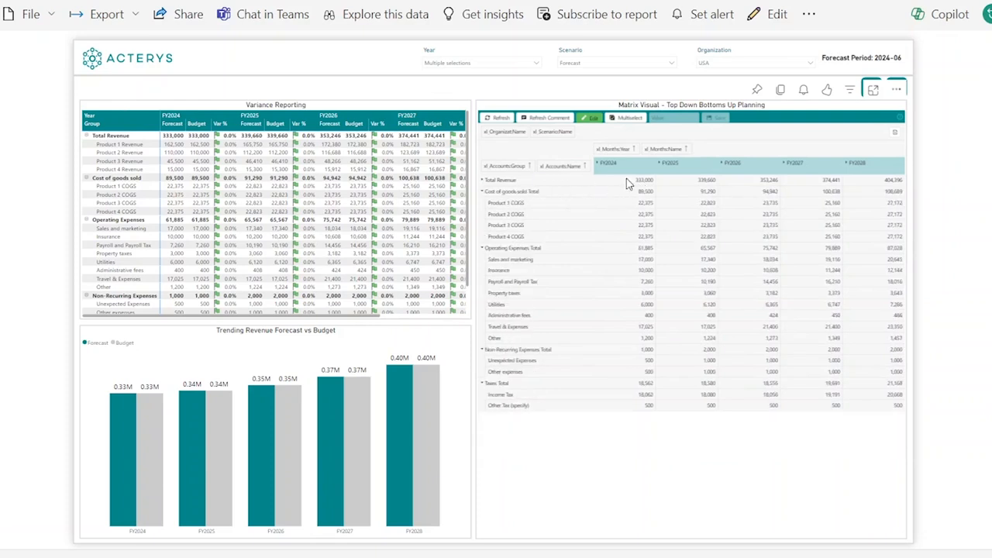
left_click(623, 180)
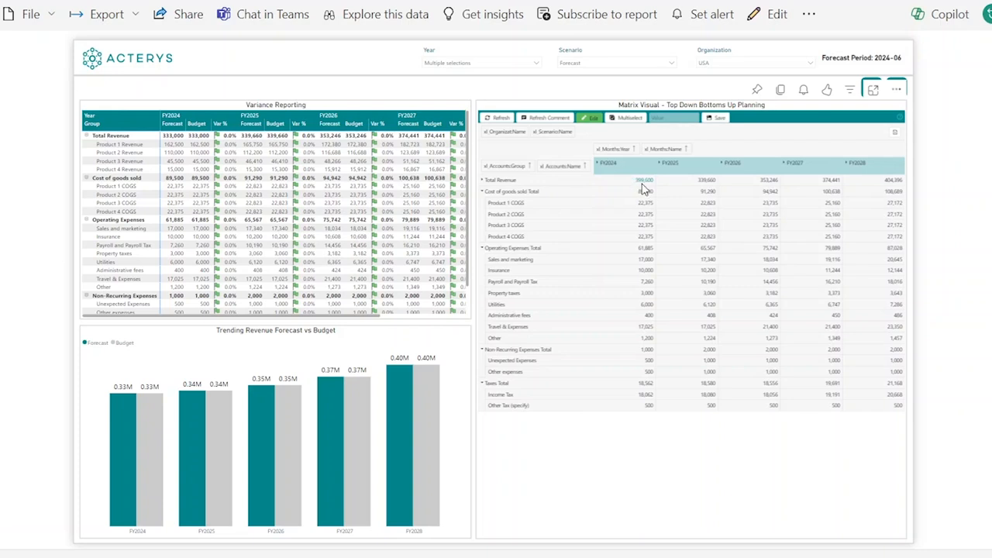
left_click(718, 118)
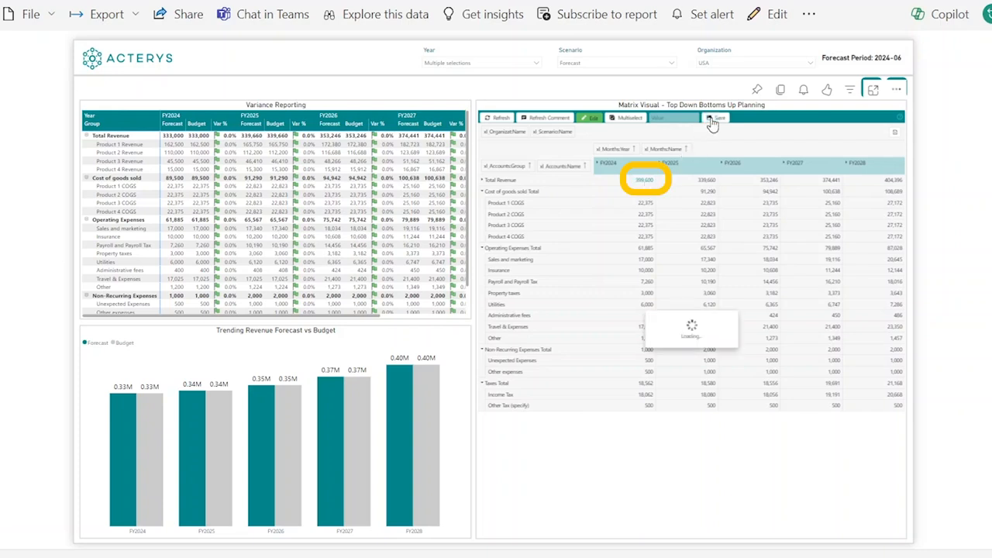